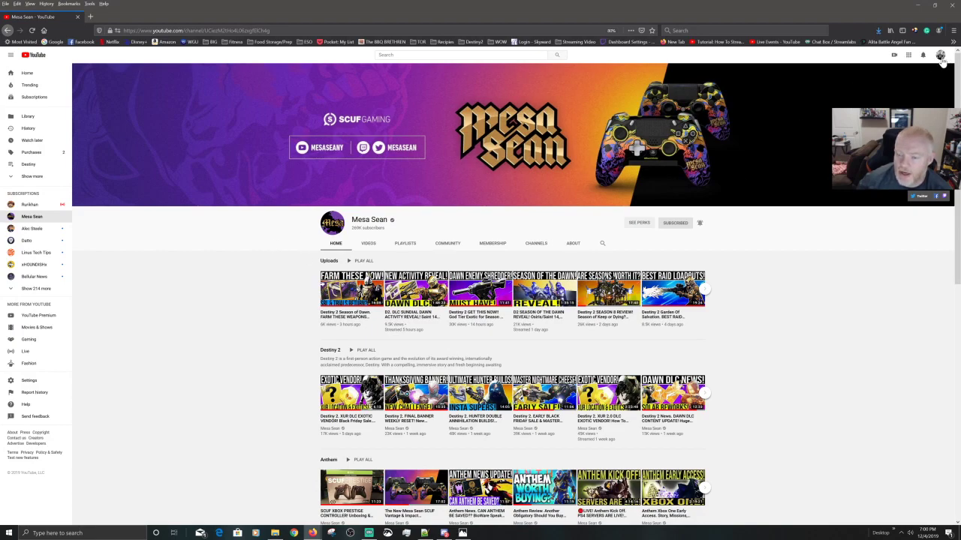
mouse_move(812, 213)
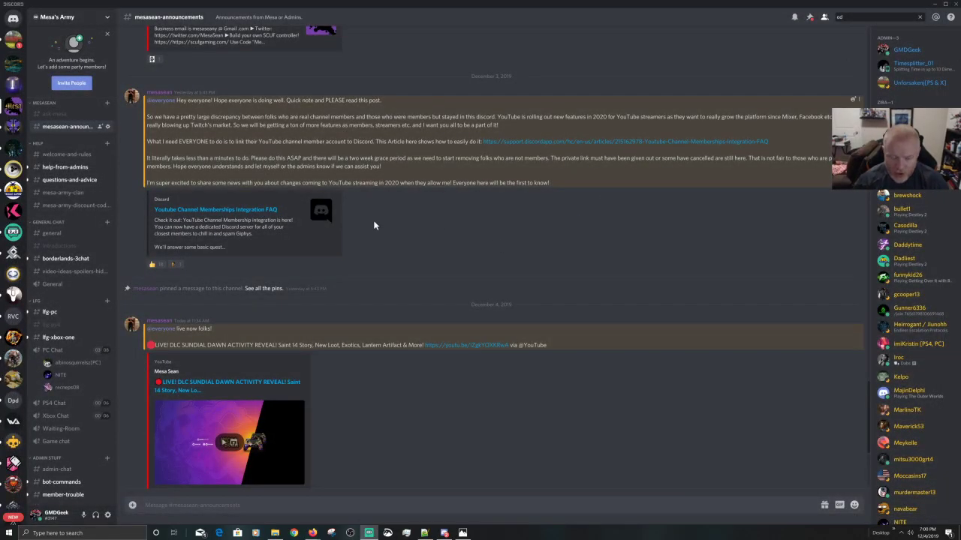
mouse_move(427, 219)
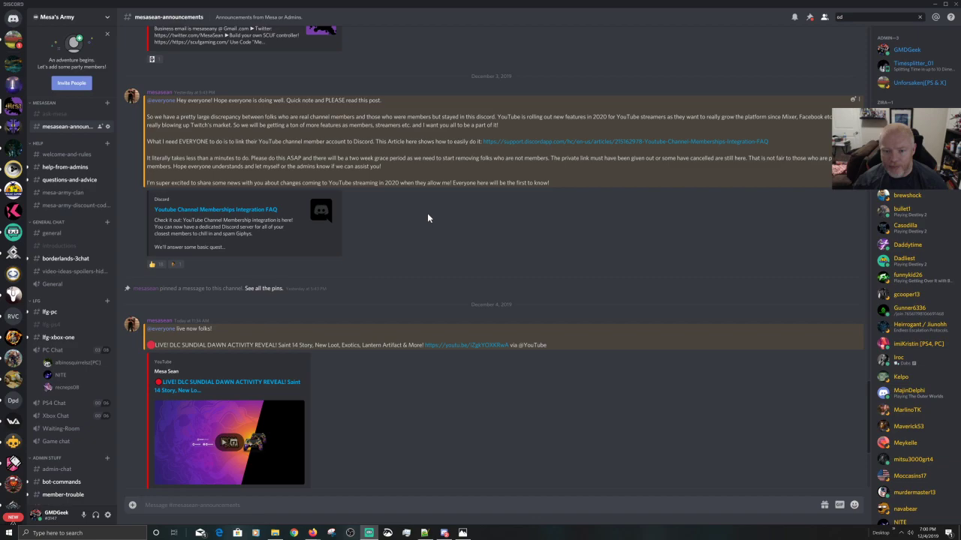
Read the YouTube membership-linking announcement, then bring up the Photos window's jump list.
scroll("down", 3)
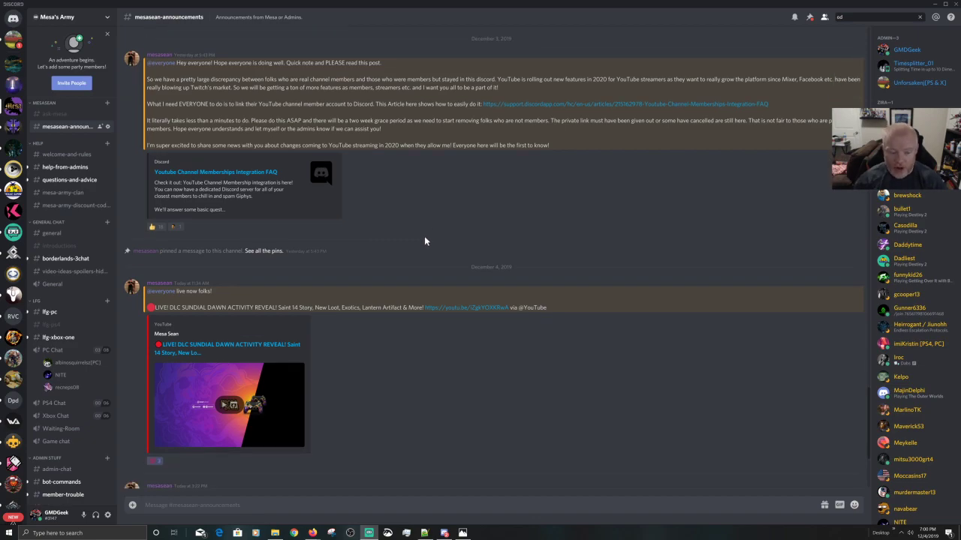
mouse_move(110, 516)
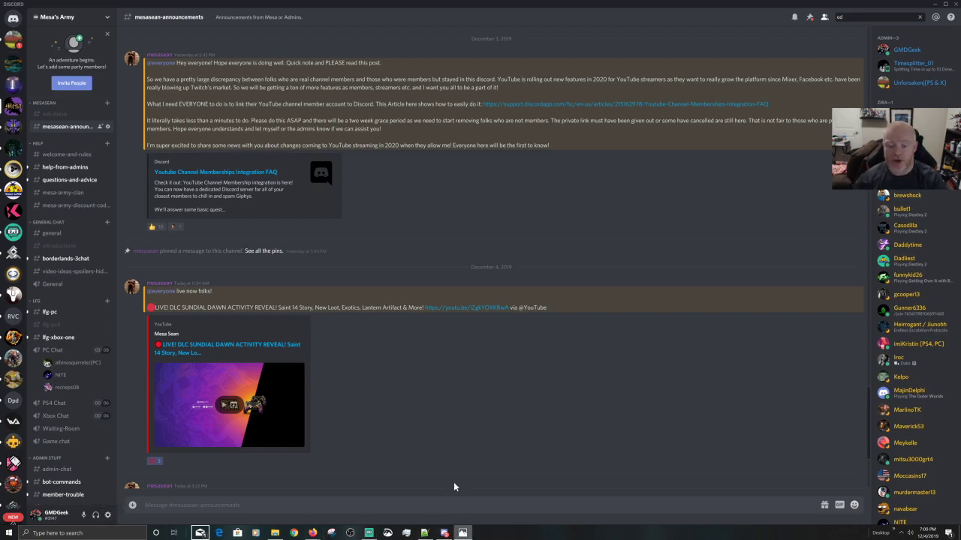
right_click(463, 531)
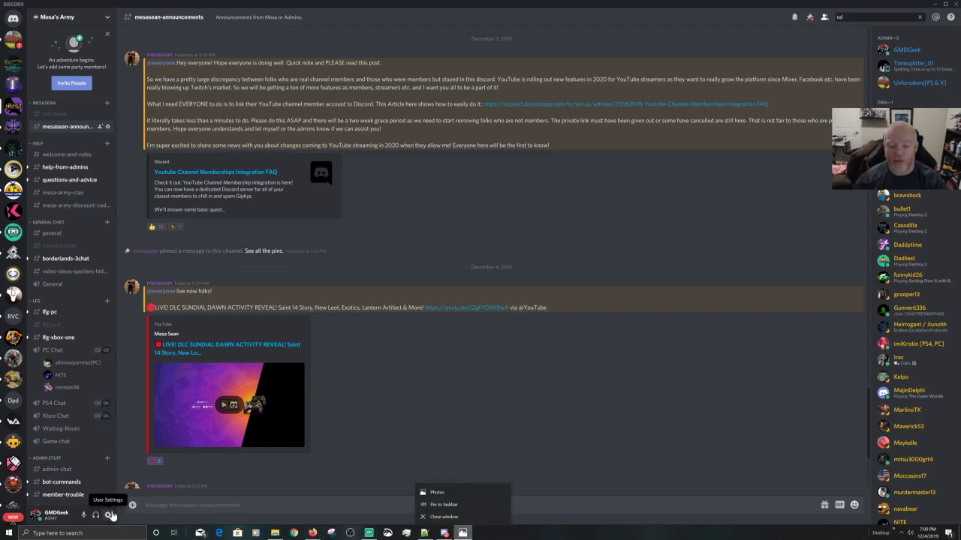
View discord_youtube.jpg showing GMDGeek and Mesa's Army, then return to Discord.
left_click(494, 426)
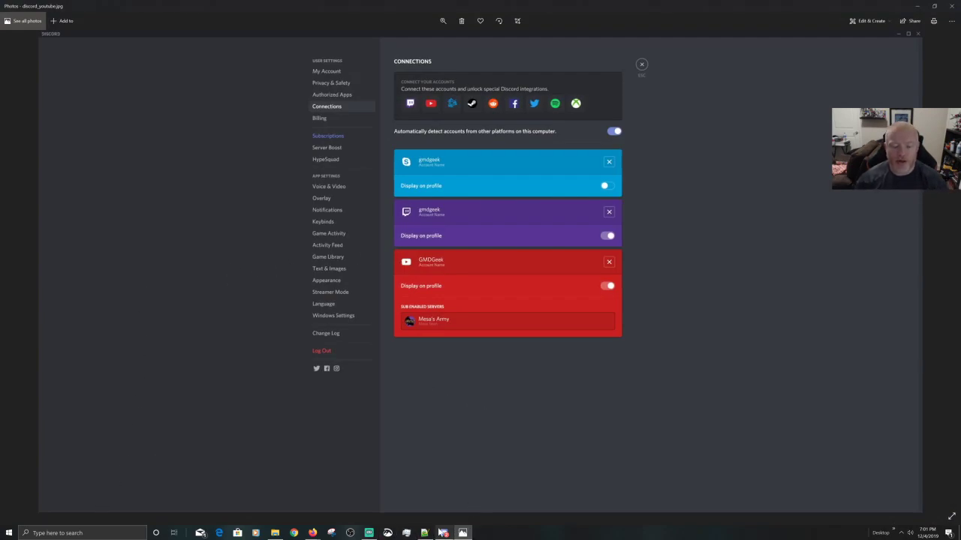
left_click(641, 64)
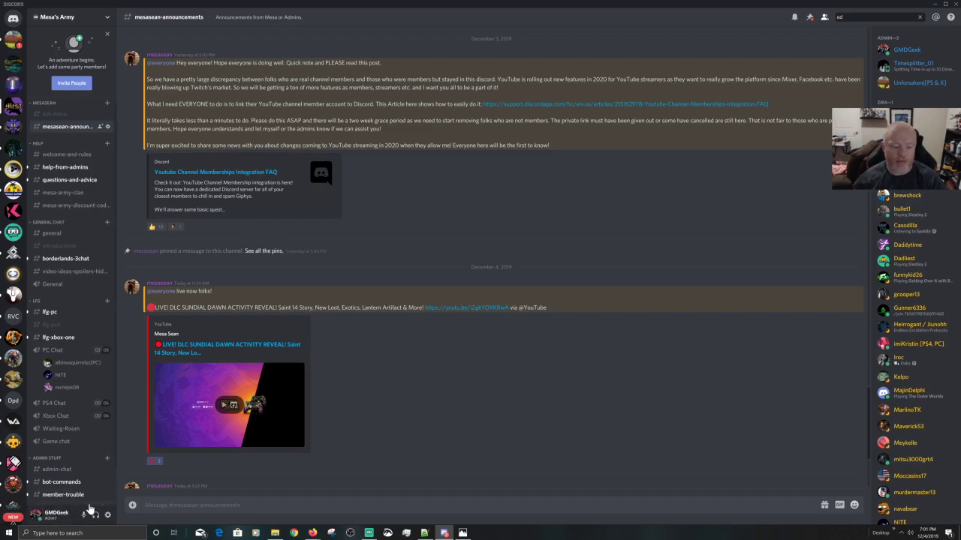
mouse_move(92, 490)
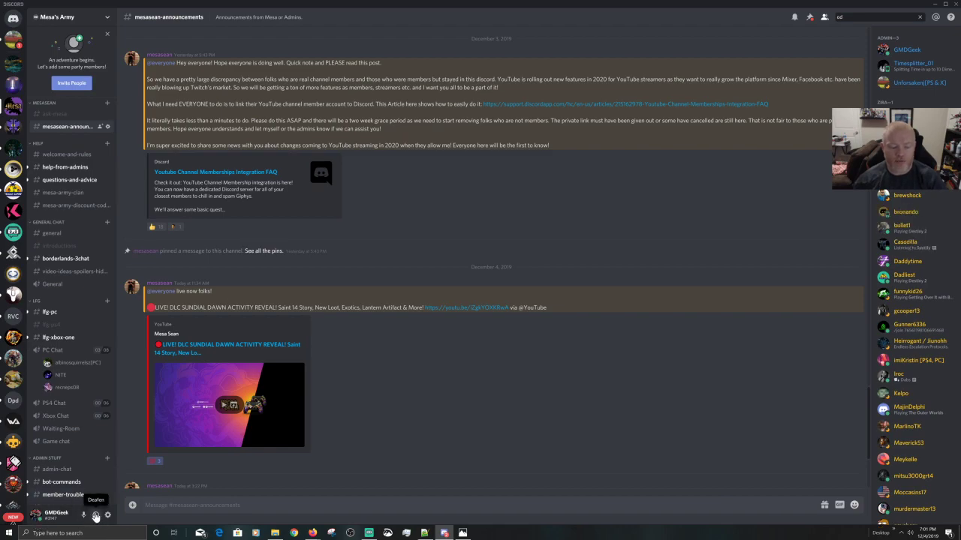
mouse_move(109, 514)
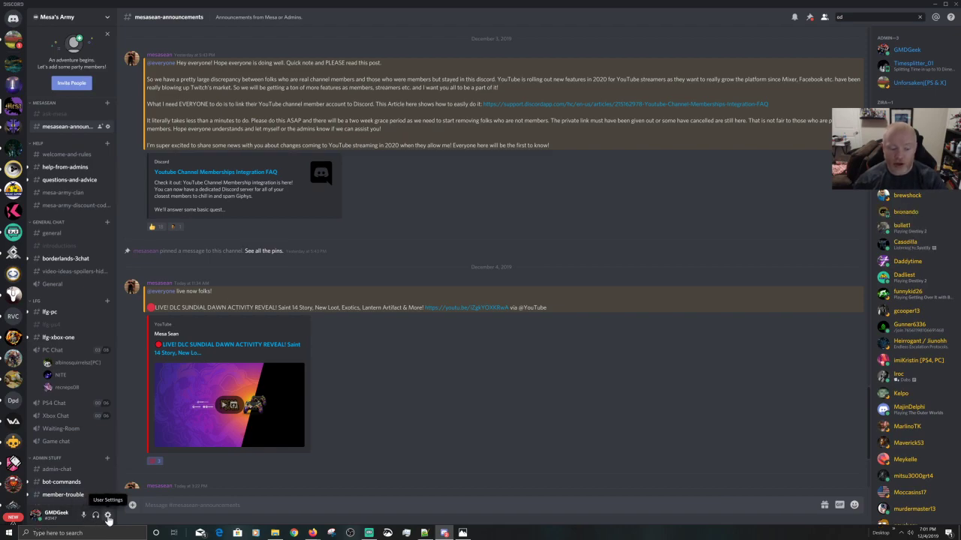
left_click(108, 513)
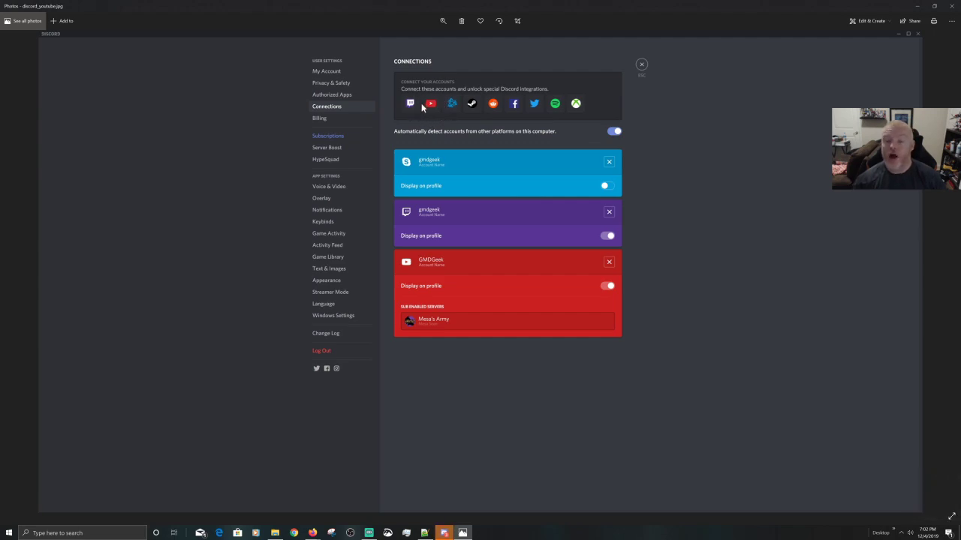
mouse_move(424, 131)
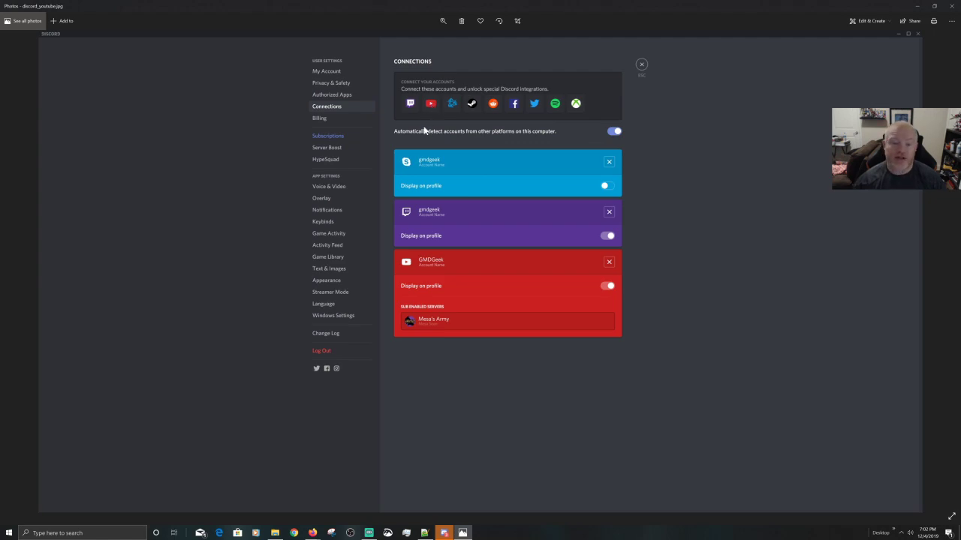
mouse_move(380, 150)
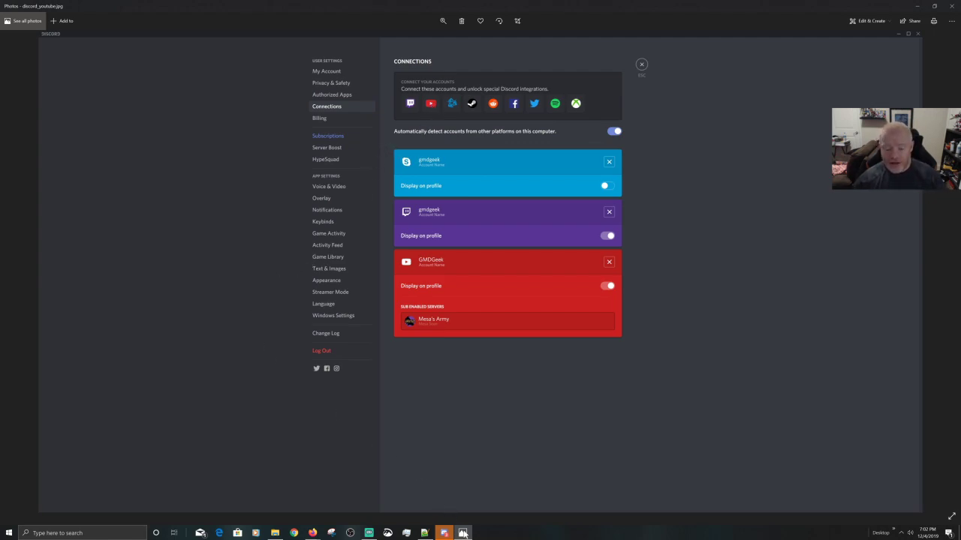
mouse_move(198, 390)
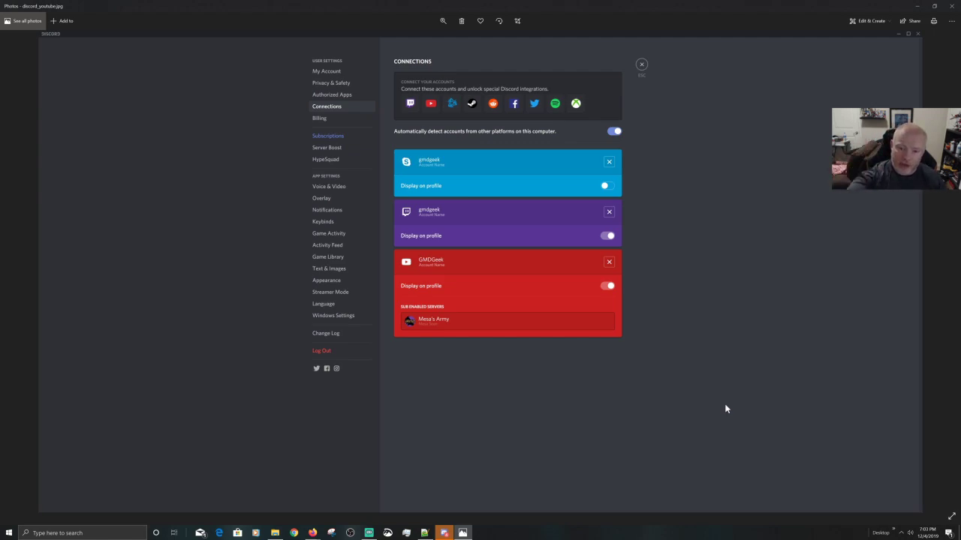
mouse_move(596, 280)
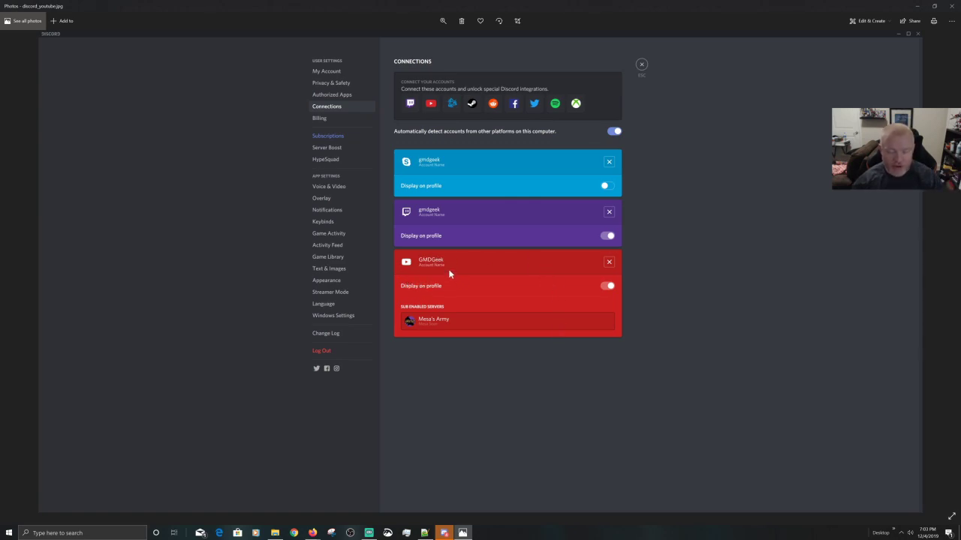
mouse_move(443, 287)
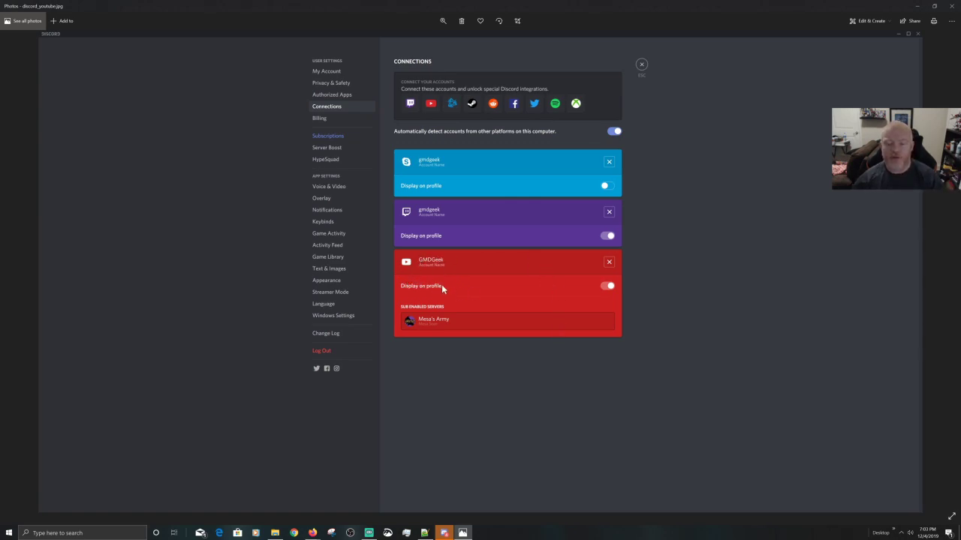
mouse_move(485, 294)
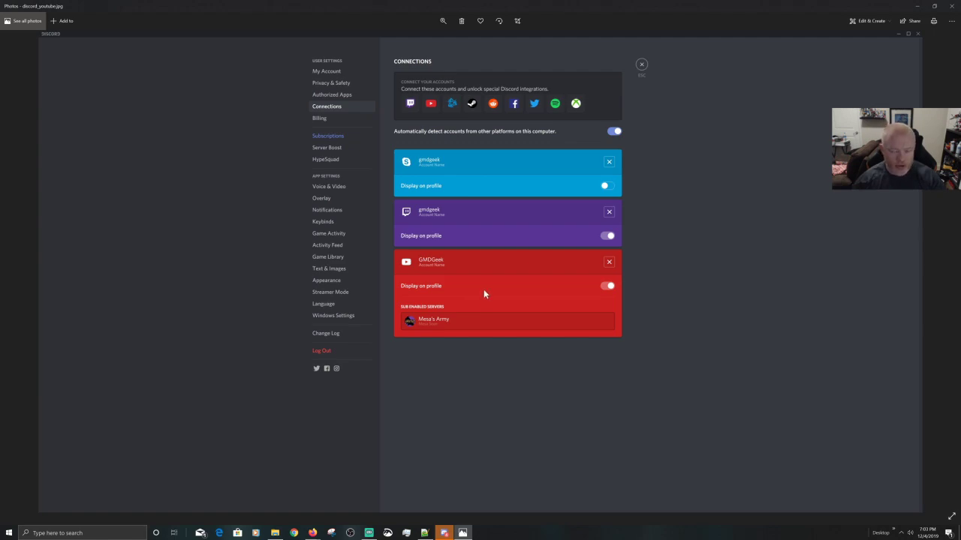
mouse_move(469, 321)
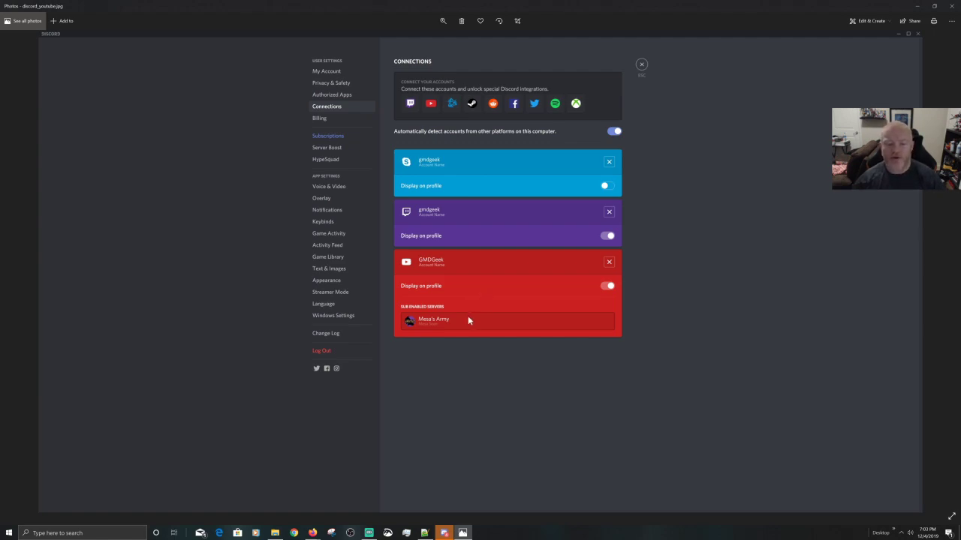
mouse_move(457, 327)
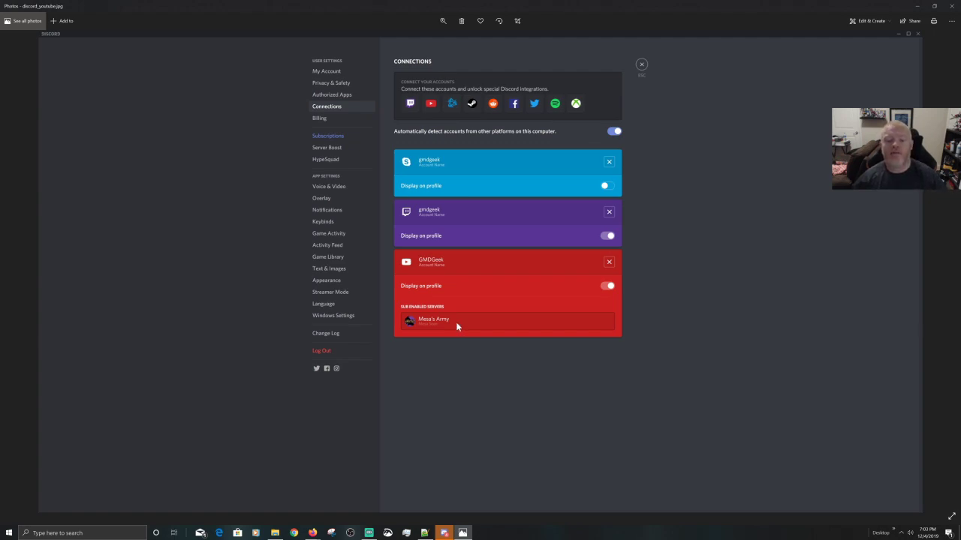
mouse_move(457, 322)
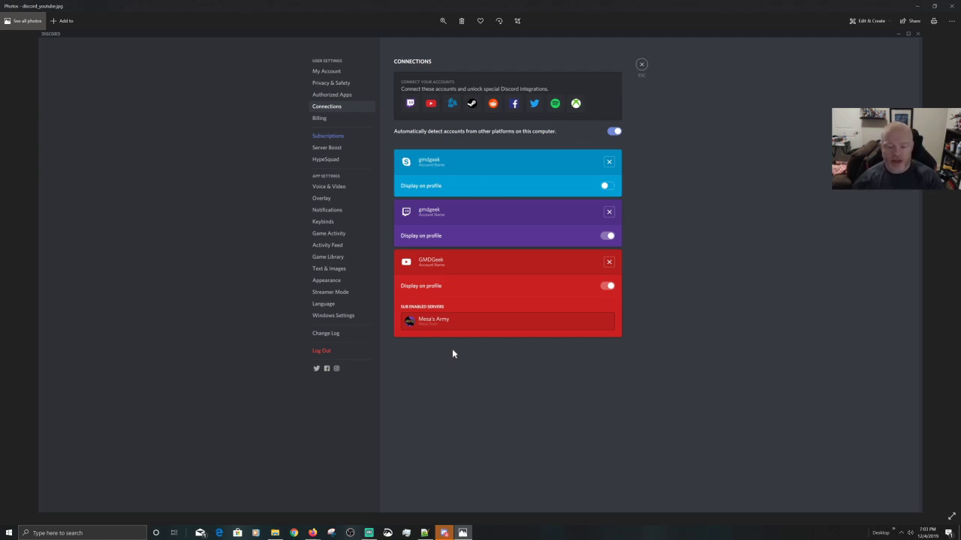
mouse_move(433, 323)
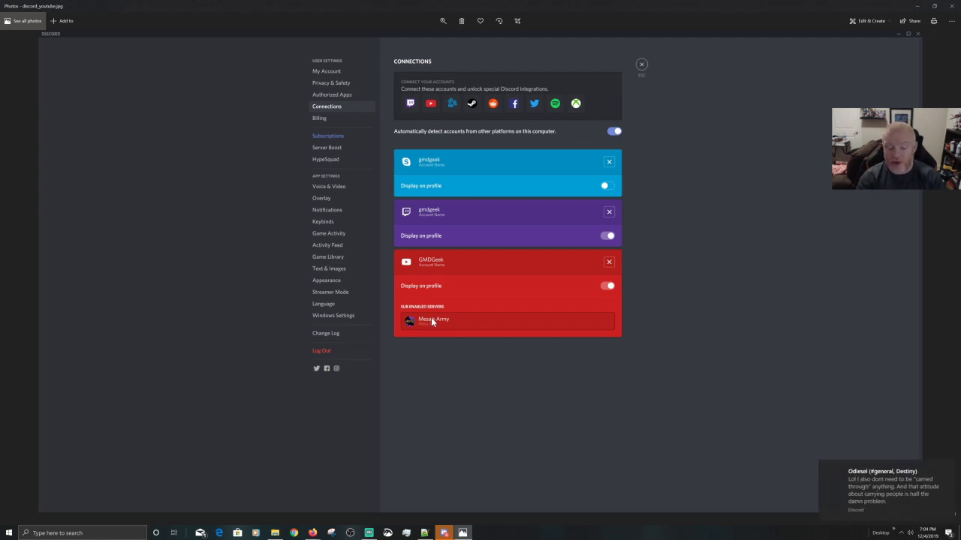
mouse_move(546, 389)
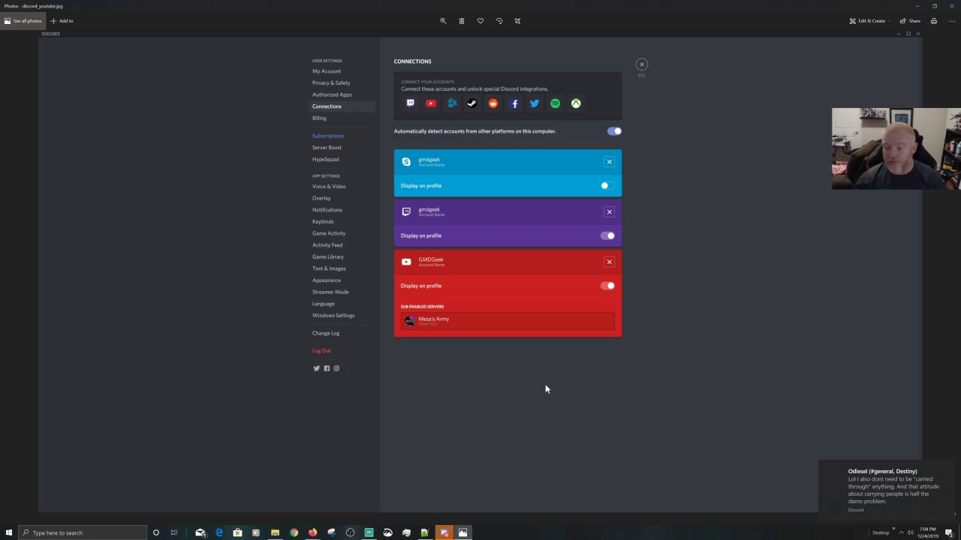
left_click(641, 63)
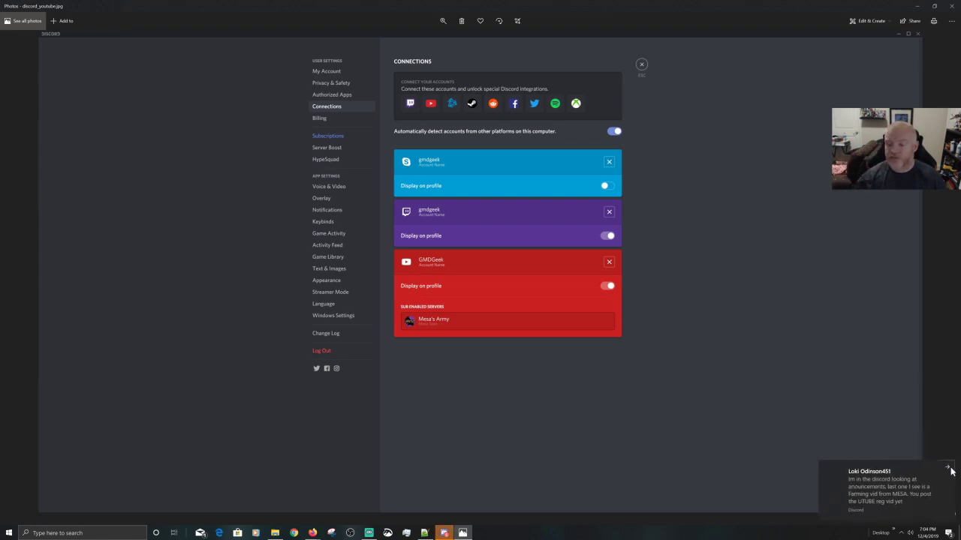
left_click(945, 466)
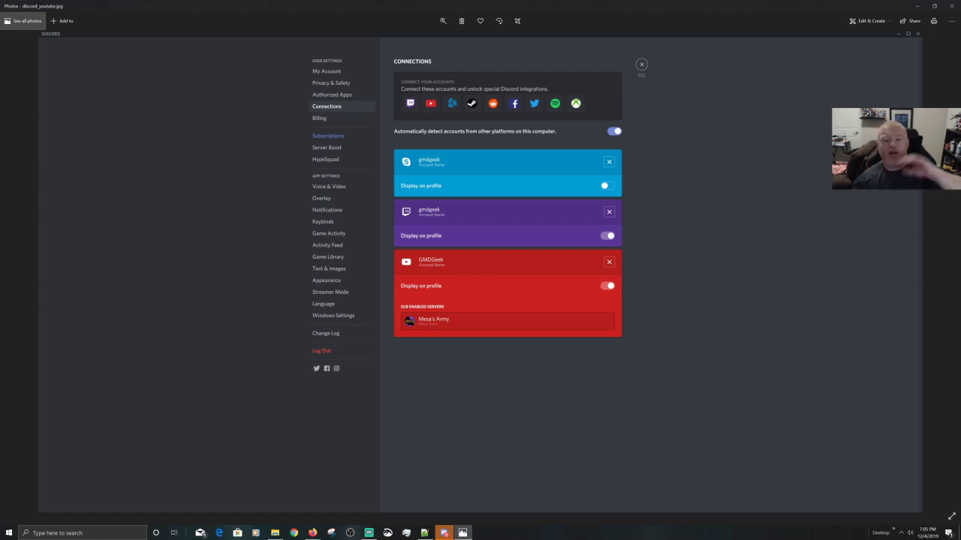
mouse_move(492, 261)
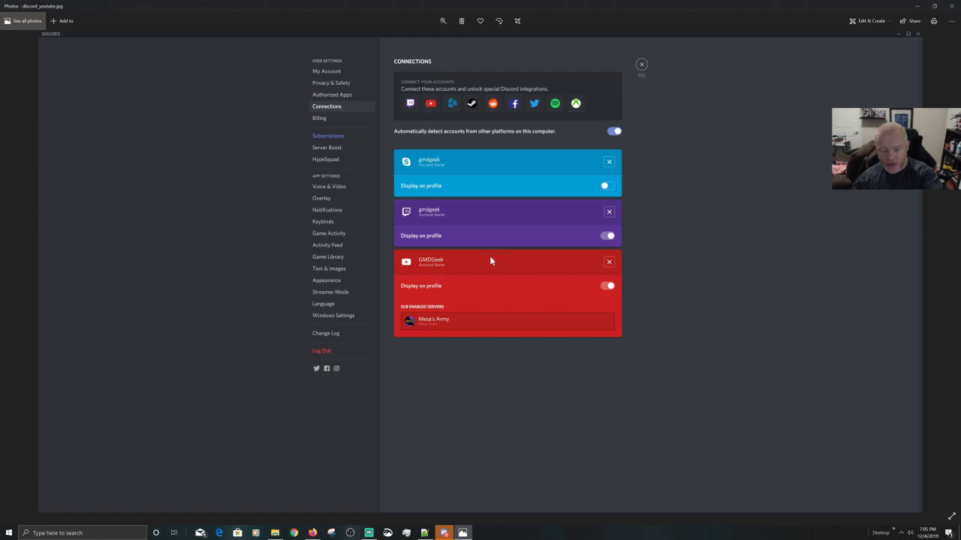
mouse_move(519, 383)
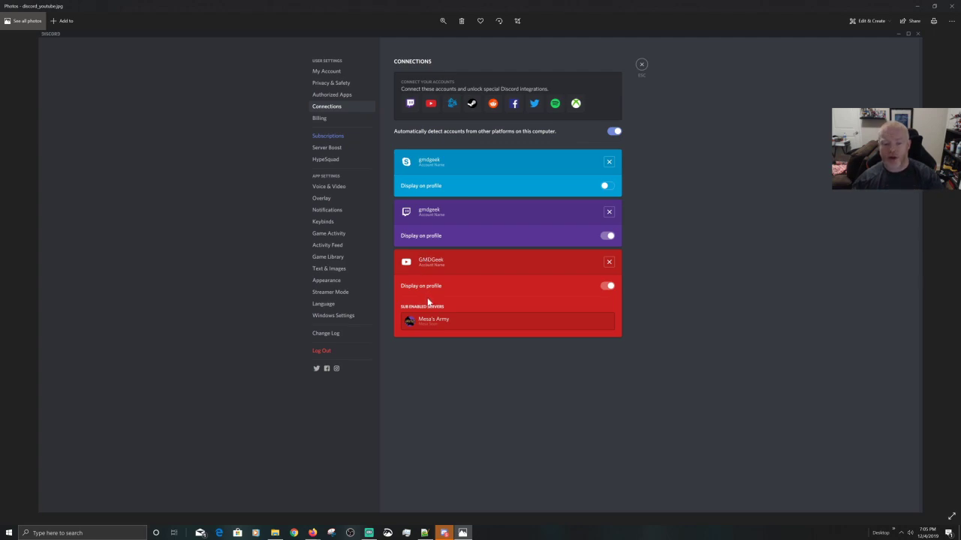
mouse_move(426, 313)
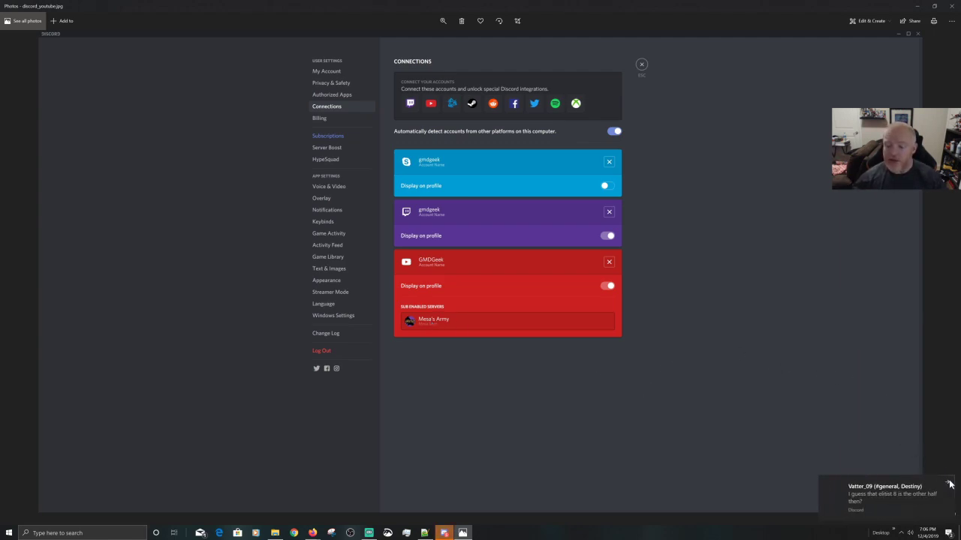
mouse_move(809, 393)
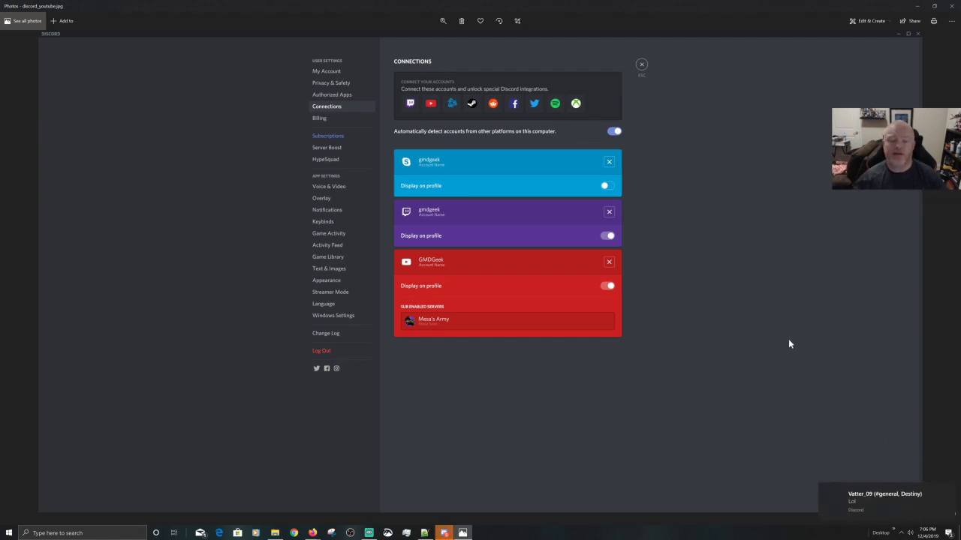
mouse_move(762, 302)
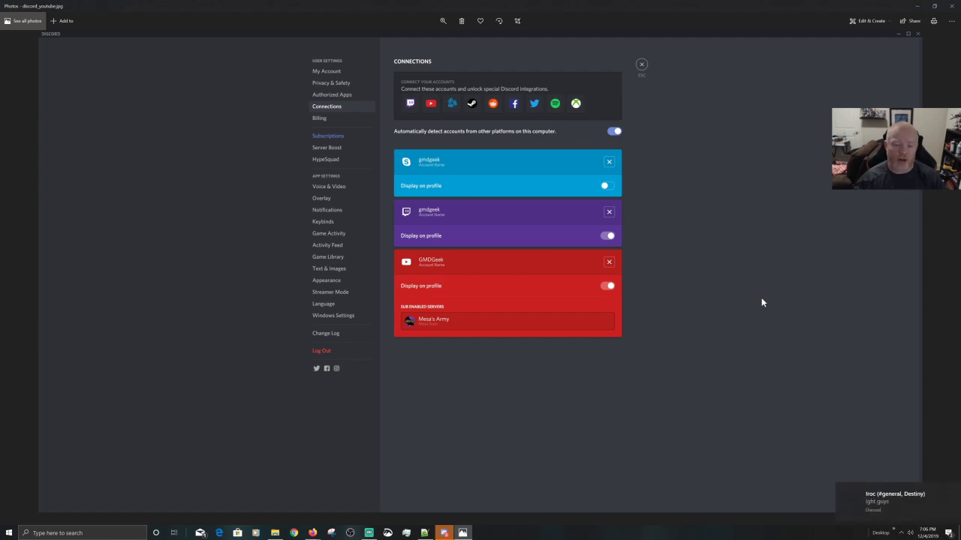
mouse_move(811, 357)
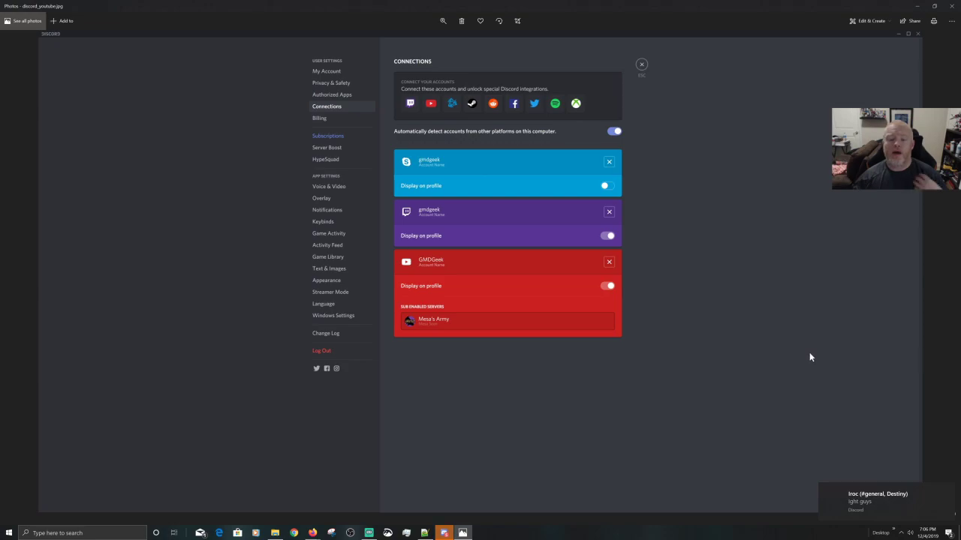
mouse_move(792, 340)
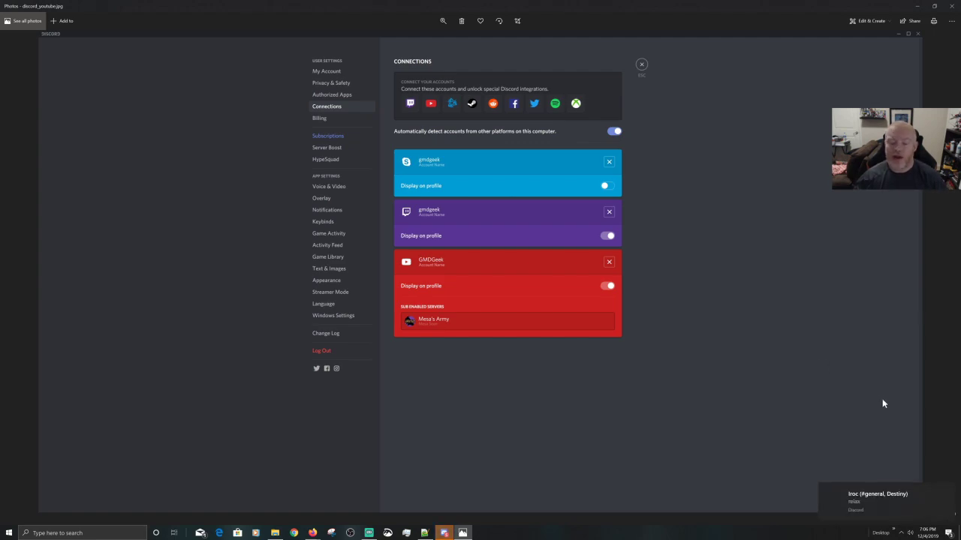
mouse_move(745, 334)
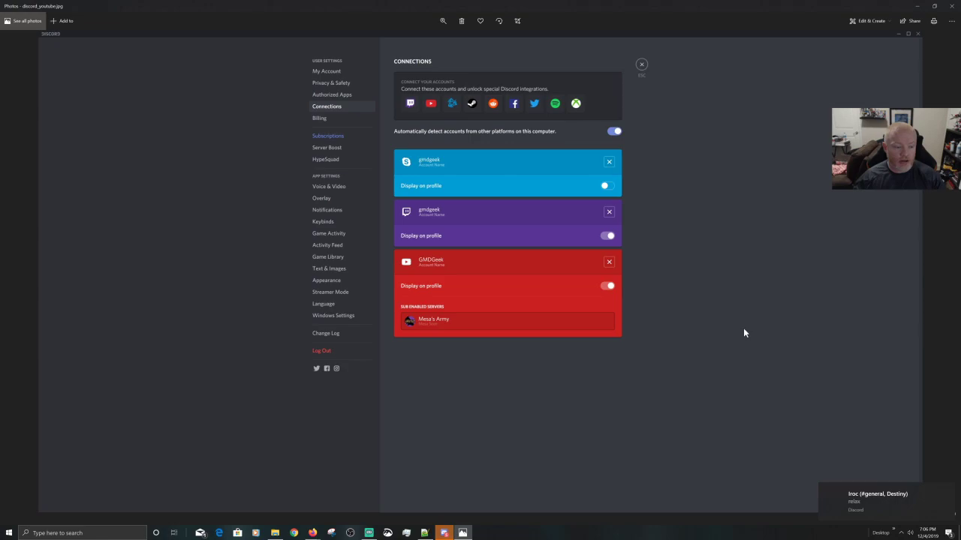